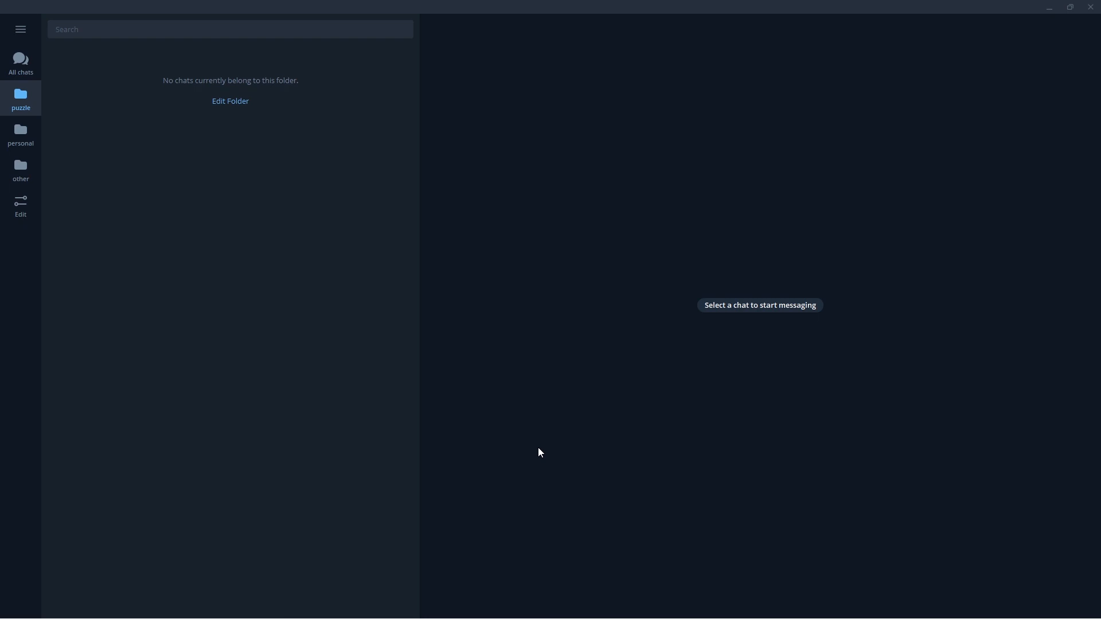
# Search 'botfather' and open the verified BotFather chat, dismissing the Bot Info popup.
pyautogui.write('bot')
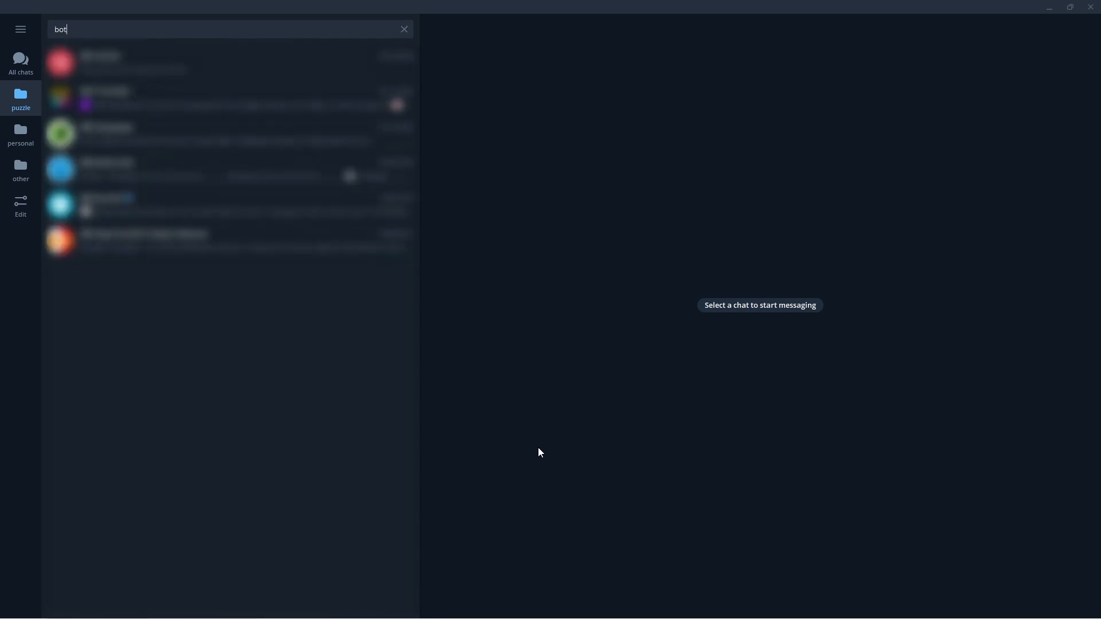
pyautogui.write('father')
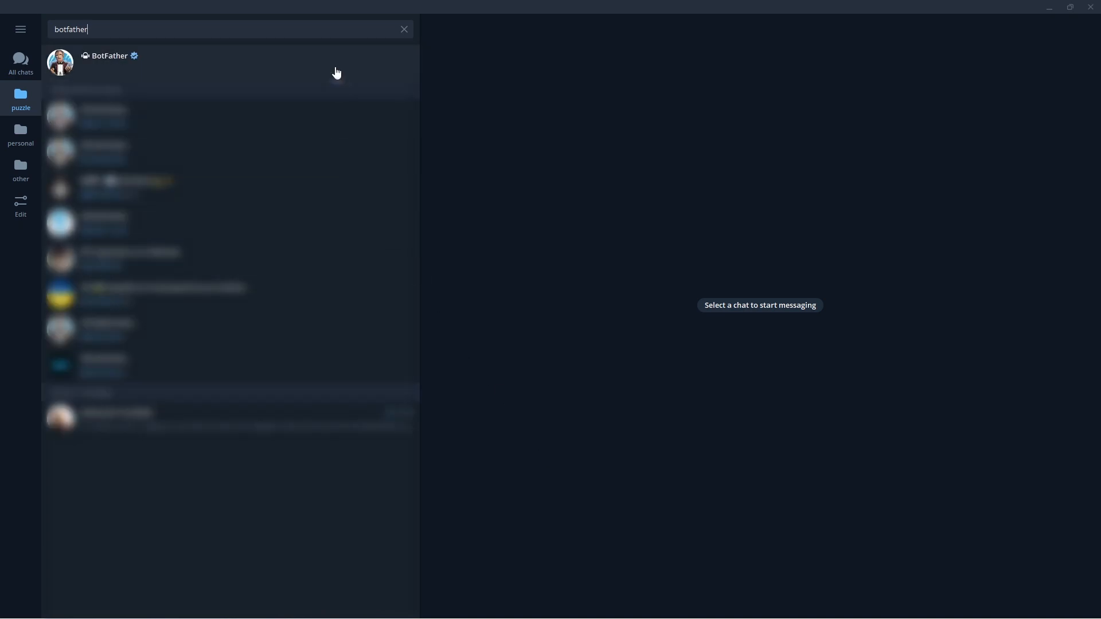
pyautogui.click(109, 61)
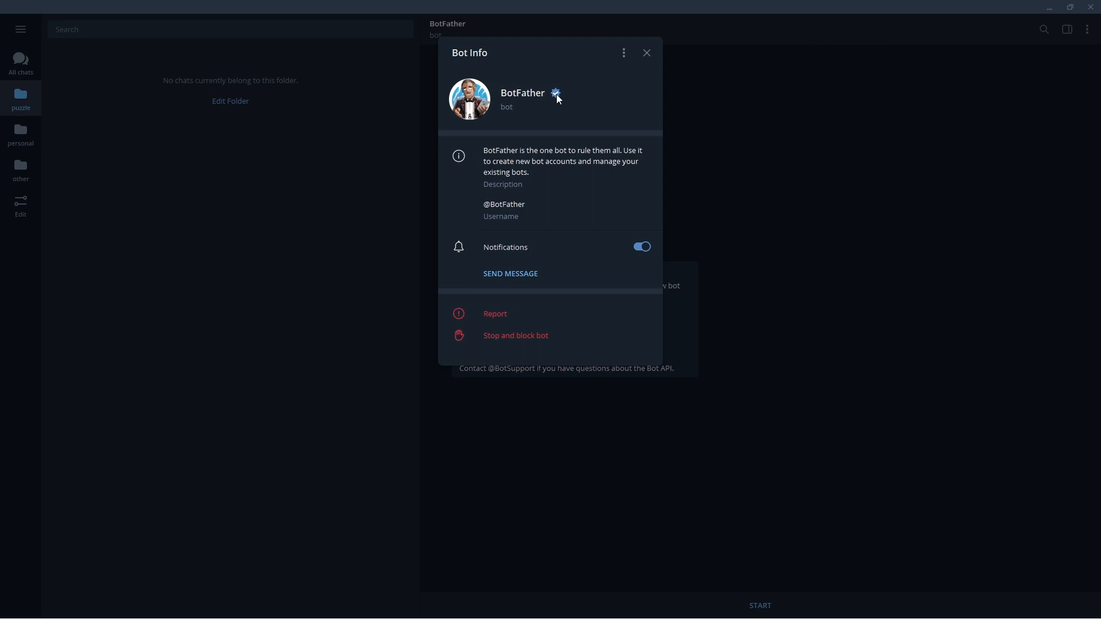
pyautogui.click(646, 52)
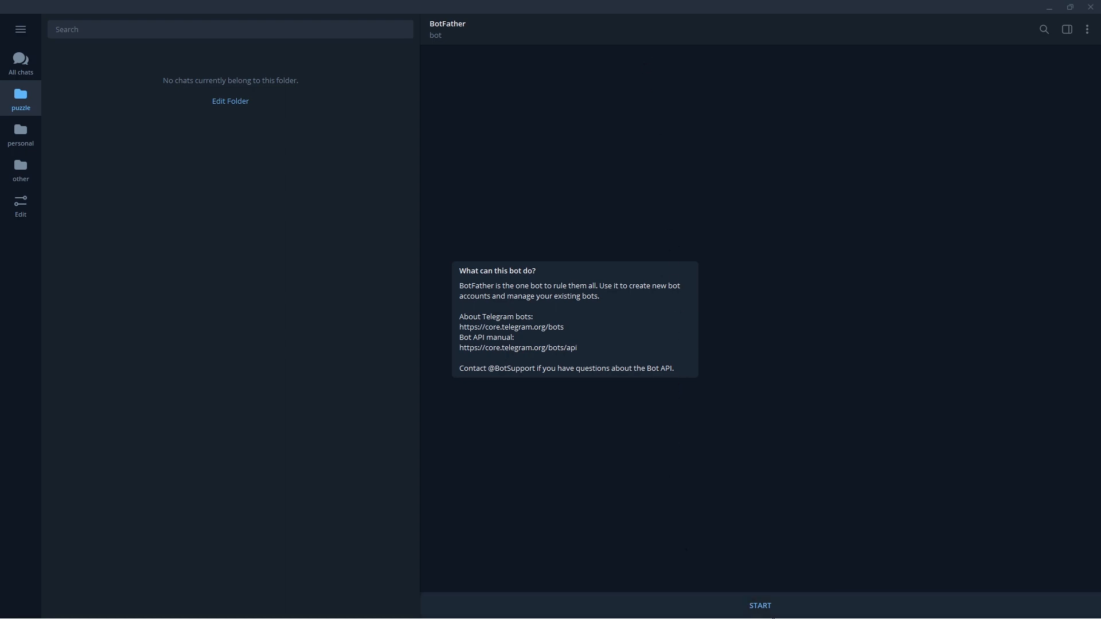
# Start BotFather, request /newbot and send 'mrbot' as the bot name.
pyautogui.click(759, 606)
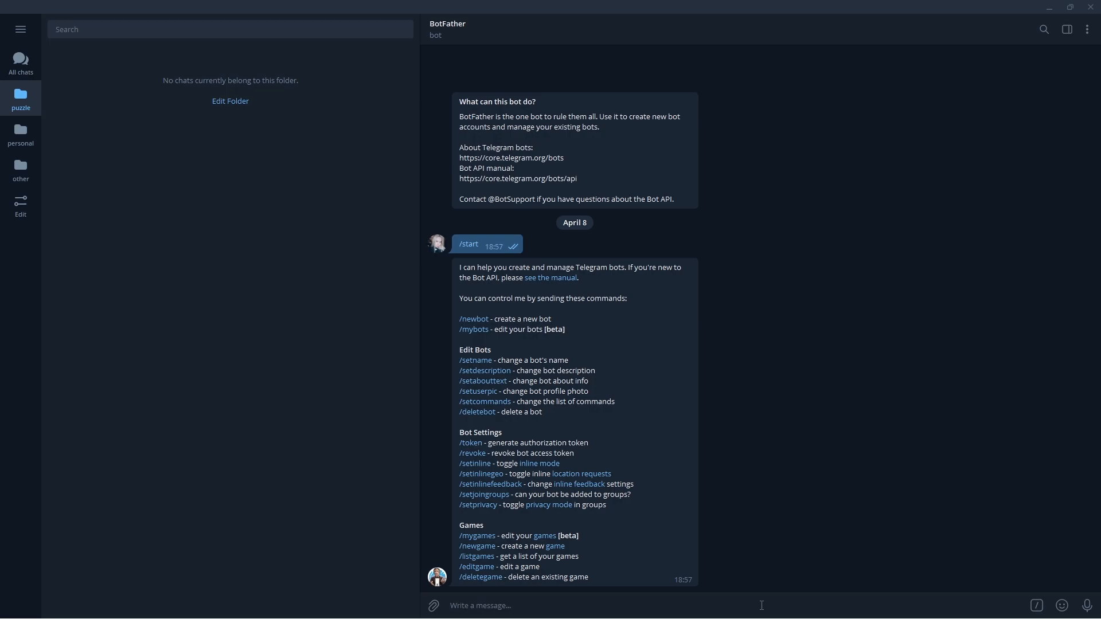
pyautogui.moveTo(474, 319)
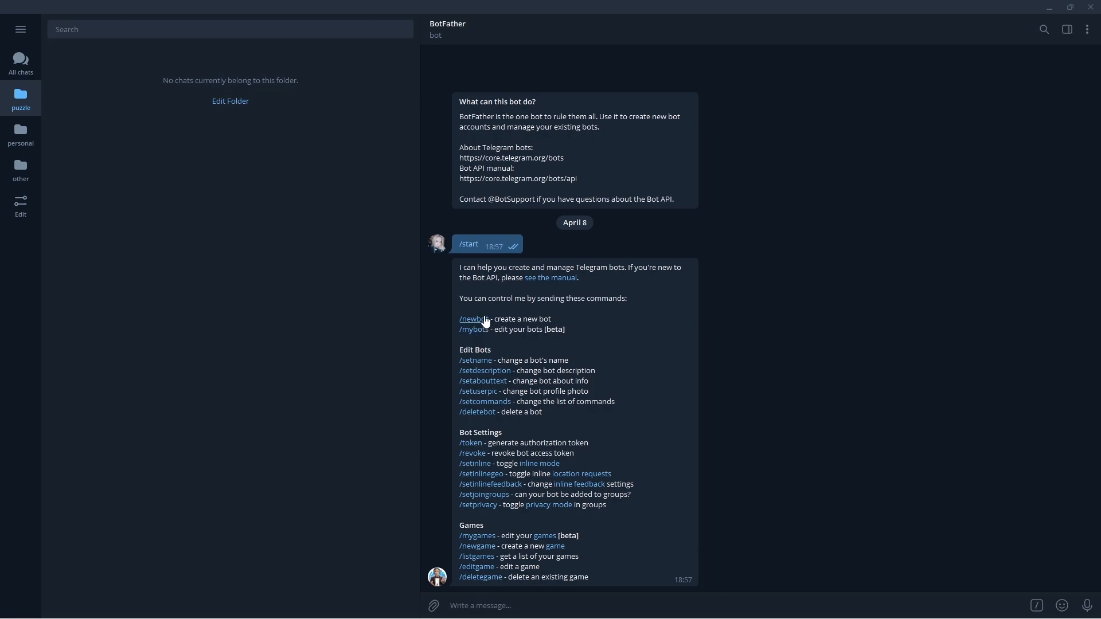
pyautogui.click(472, 319)
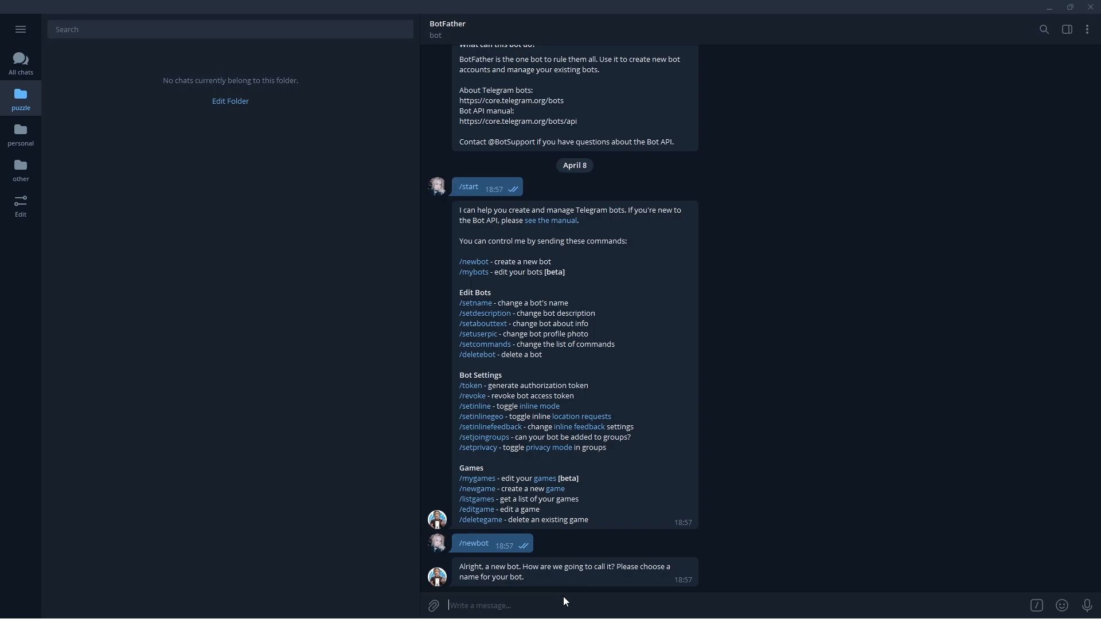
pyautogui.write('mr')
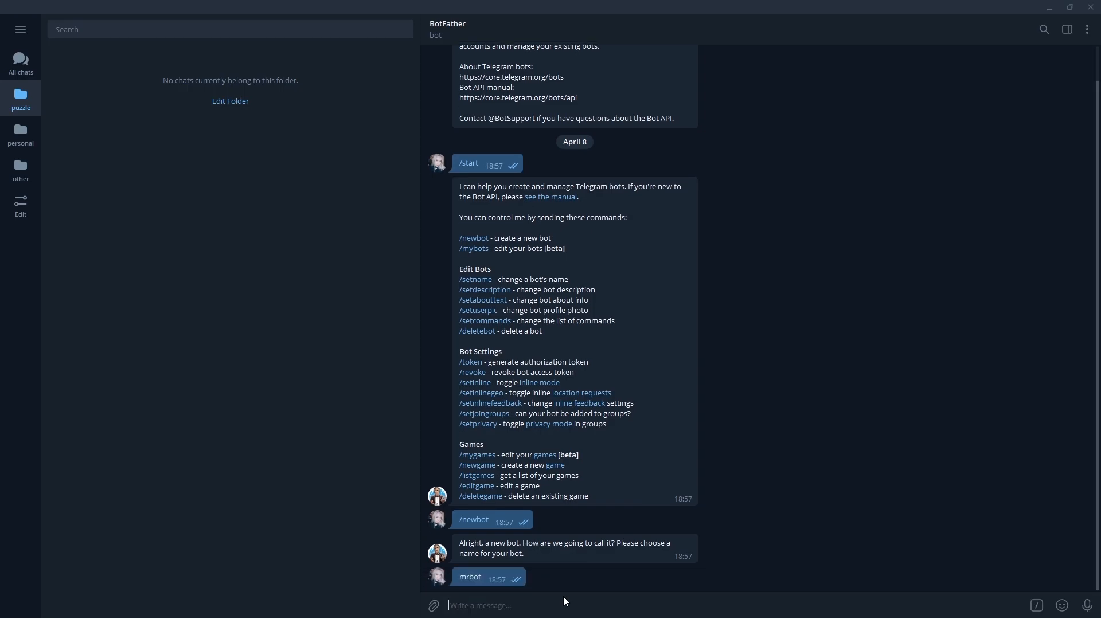
pyautogui.scroll(-3)
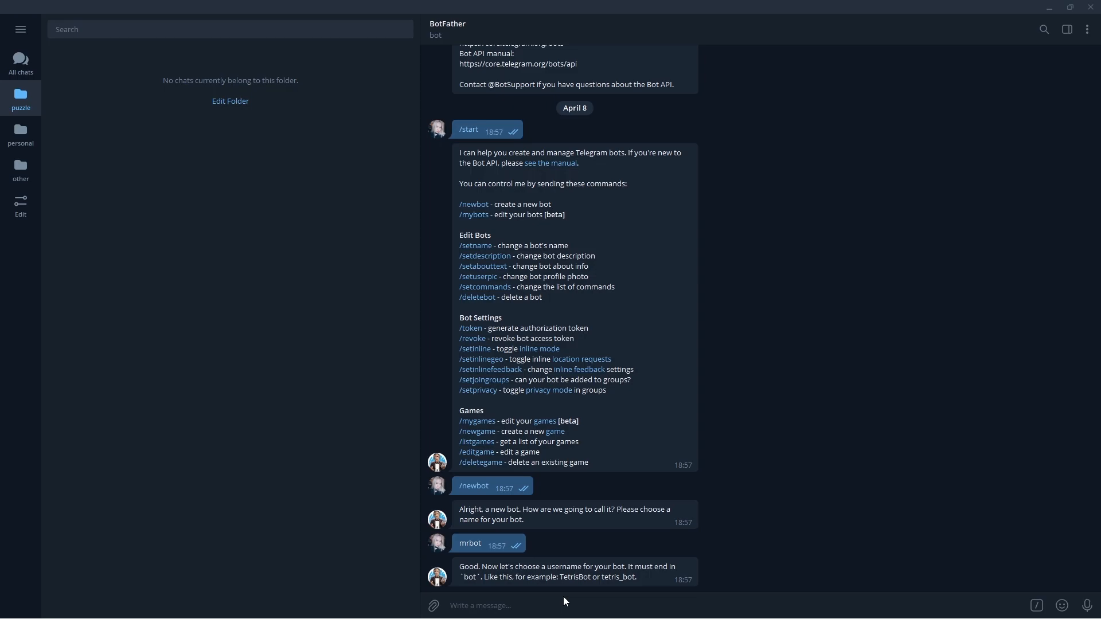
# Send 'mrpracticebotbot' as the username so BotFather creates the bot and returns its link.
pyautogui.write('mrpra')
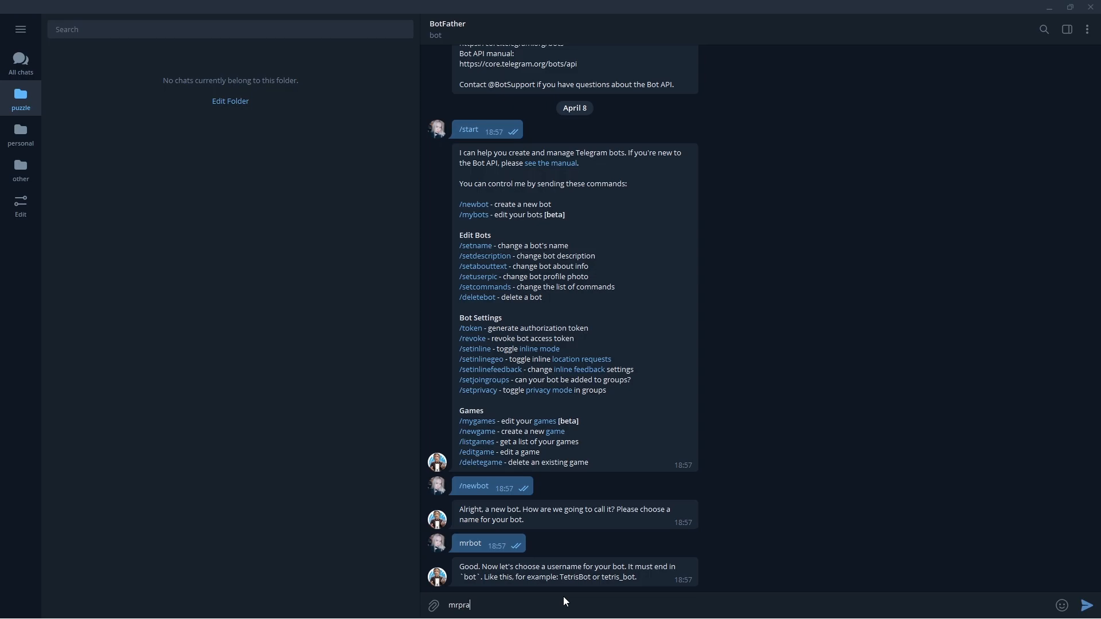
pyautogui.write('ctice')
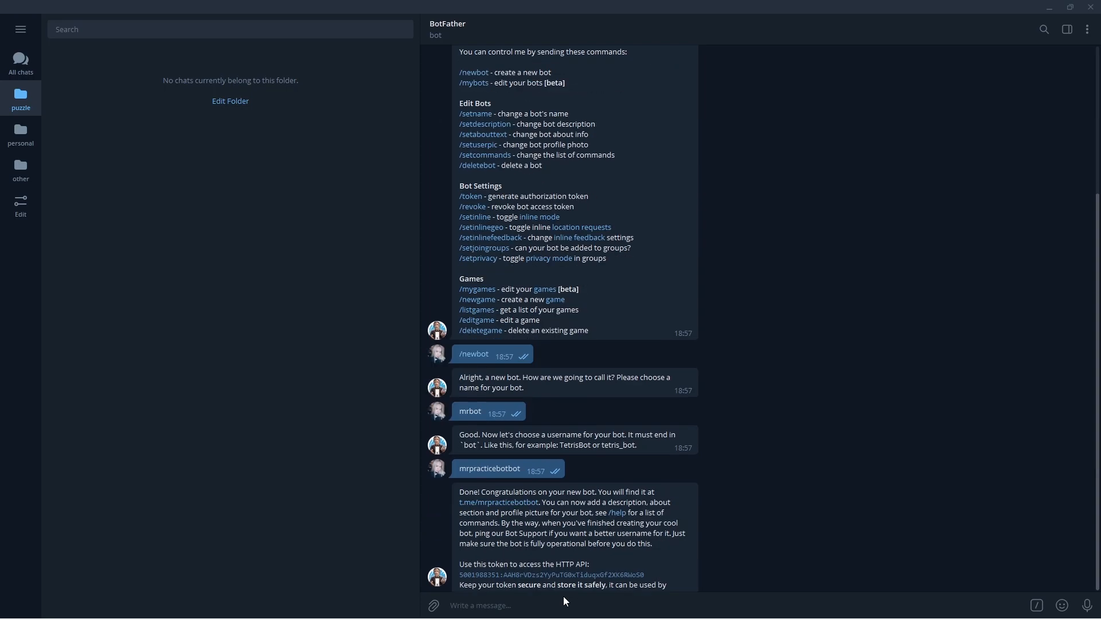
pyautogui.scroll(-3)
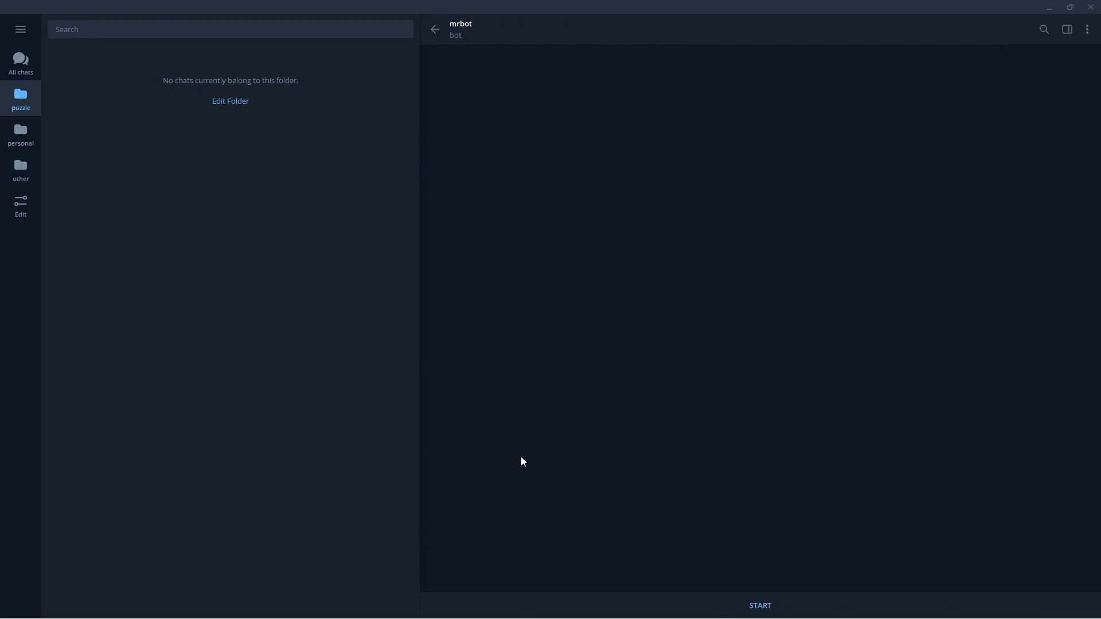
# Go to the Personal account login page on puzzlebot.top.
pyautogui.click(760, 606)
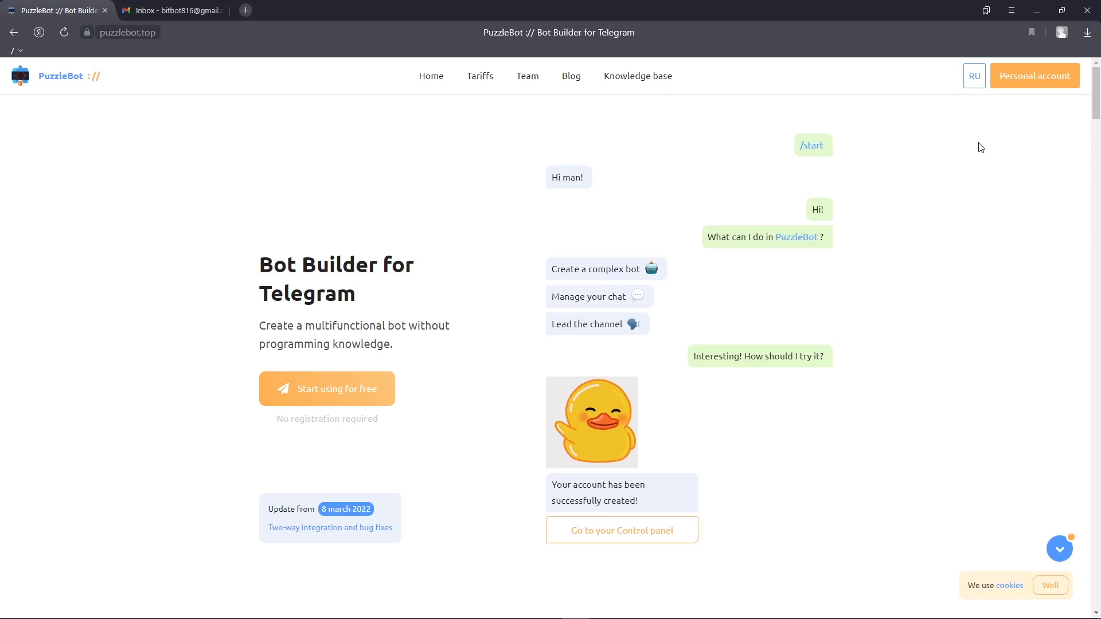
pyautogui.moveTo(1035, 76)
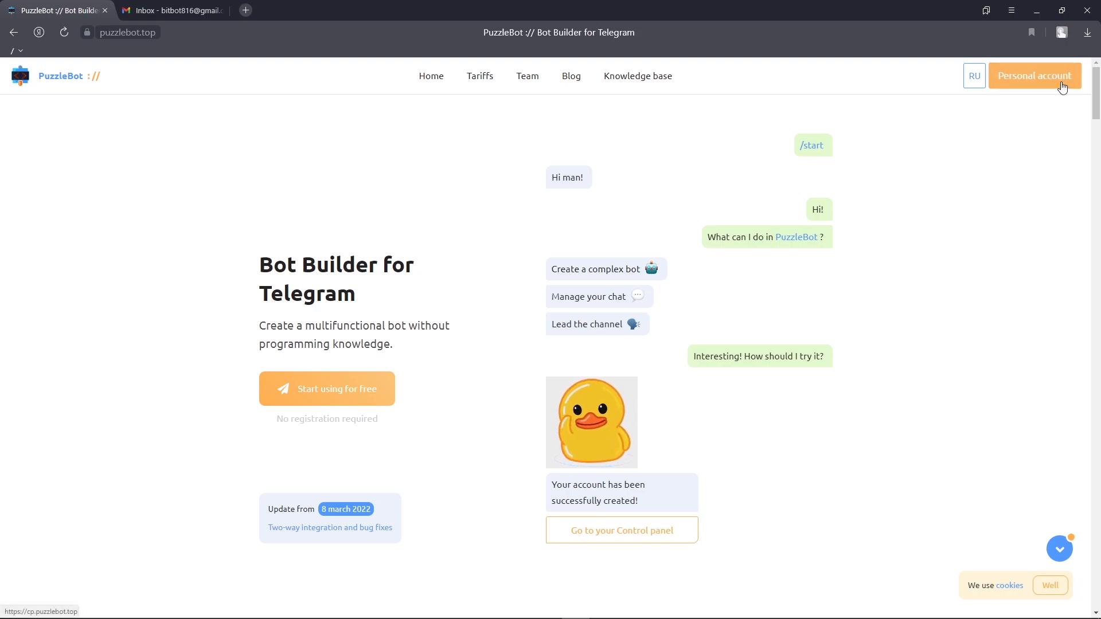
pyautogui.click(1034, 75)
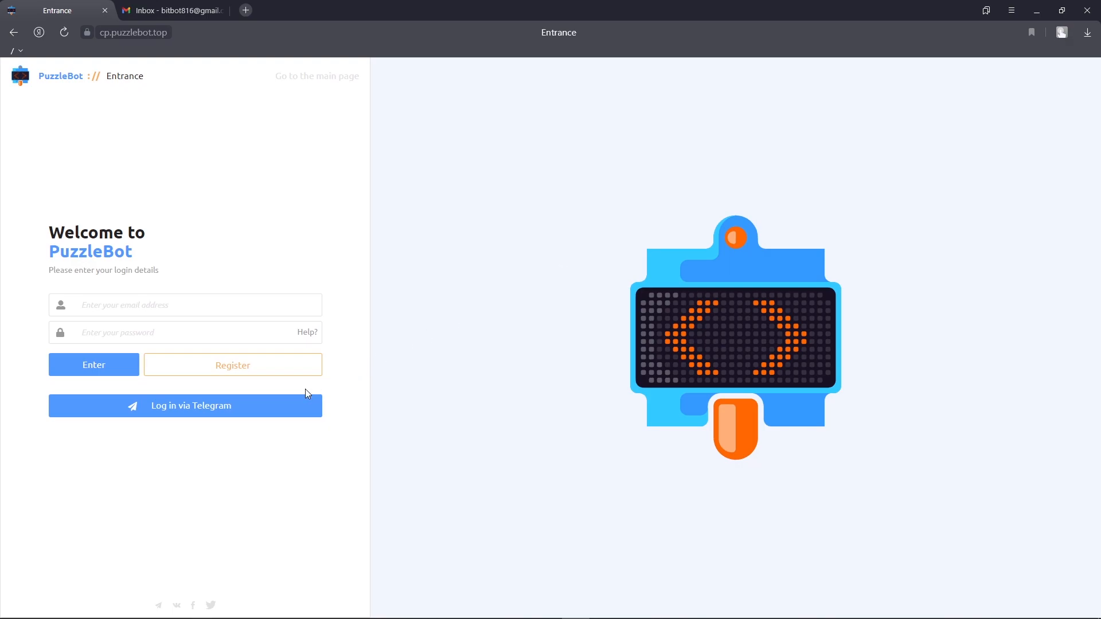
# Log in via Telegram, start PuzzleBot to create the account and open its confirmation link in the browser.
pyautogui.click(185, 406)
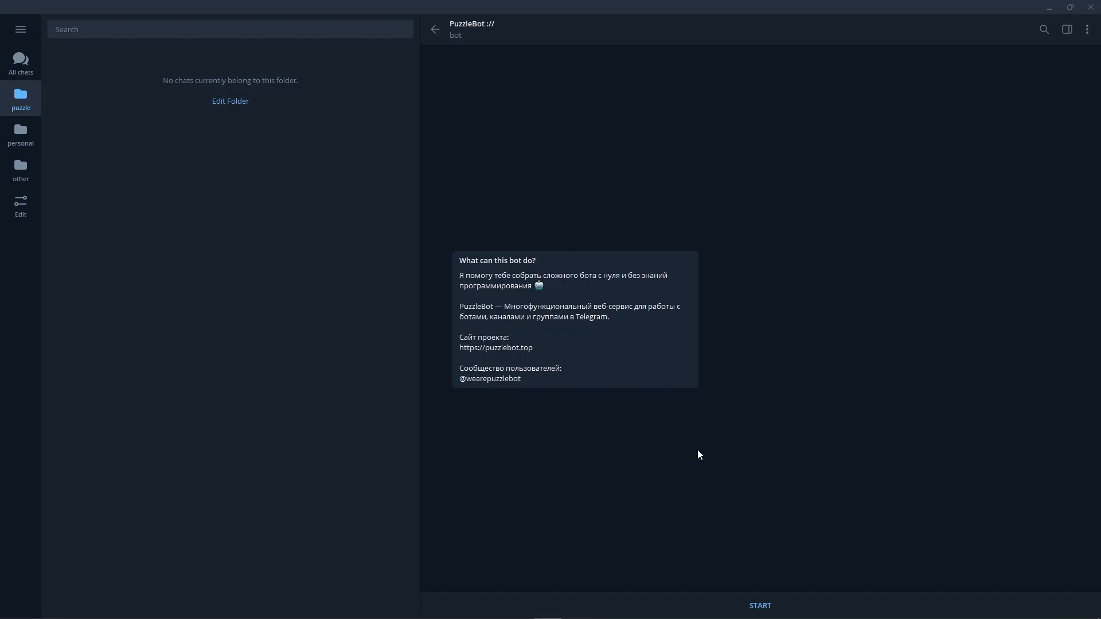
pyautogui.click(759, 606)
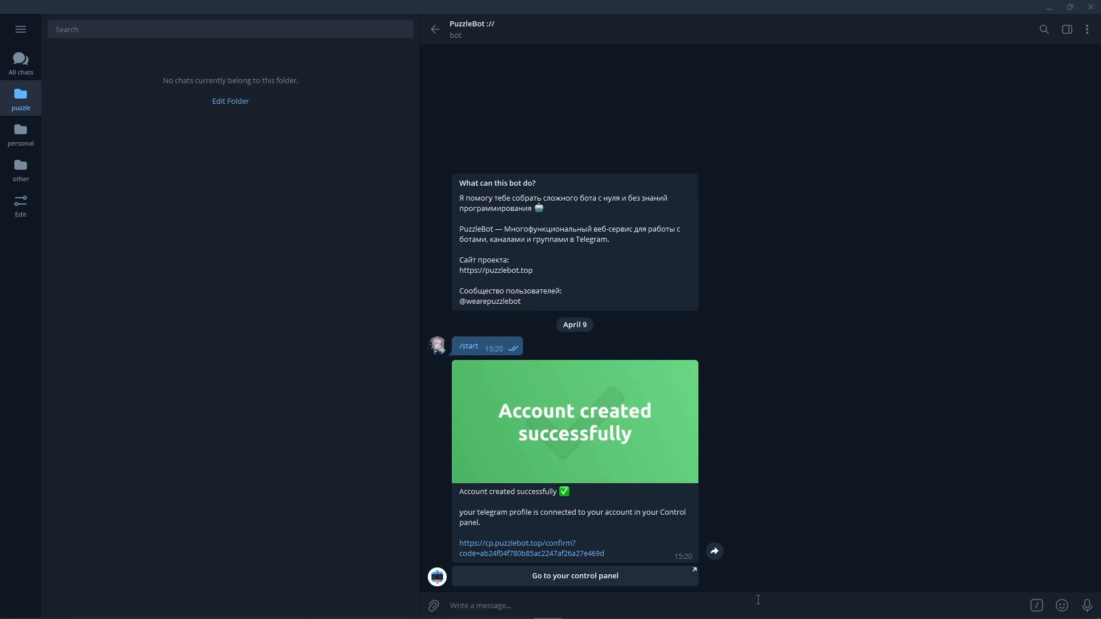
pyautogui.click(517, 548)
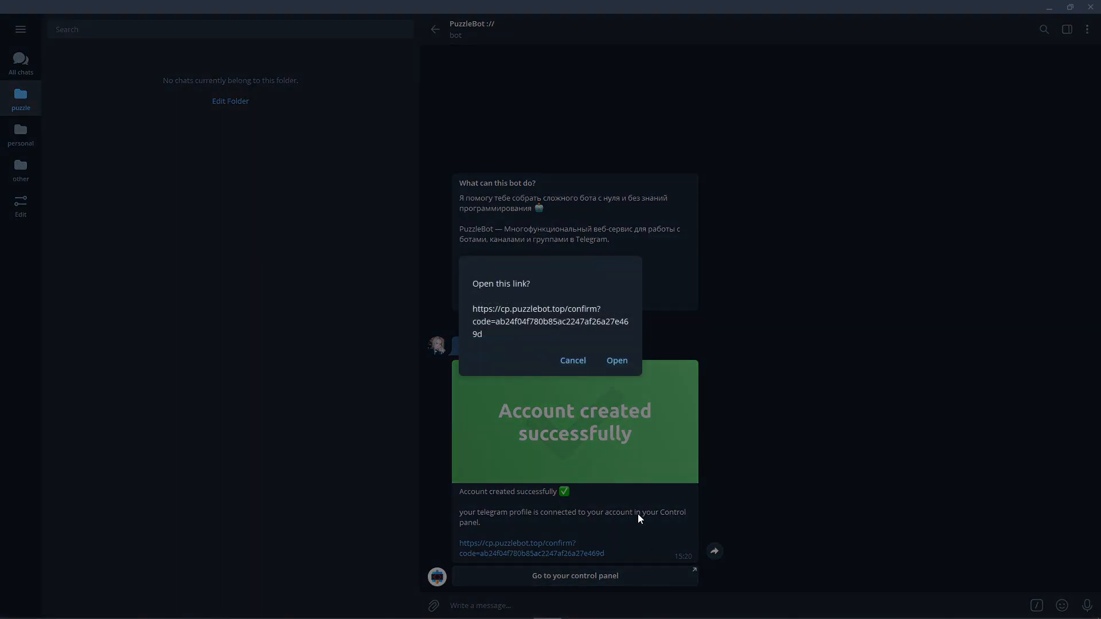
pyautogui.click(616, 360)
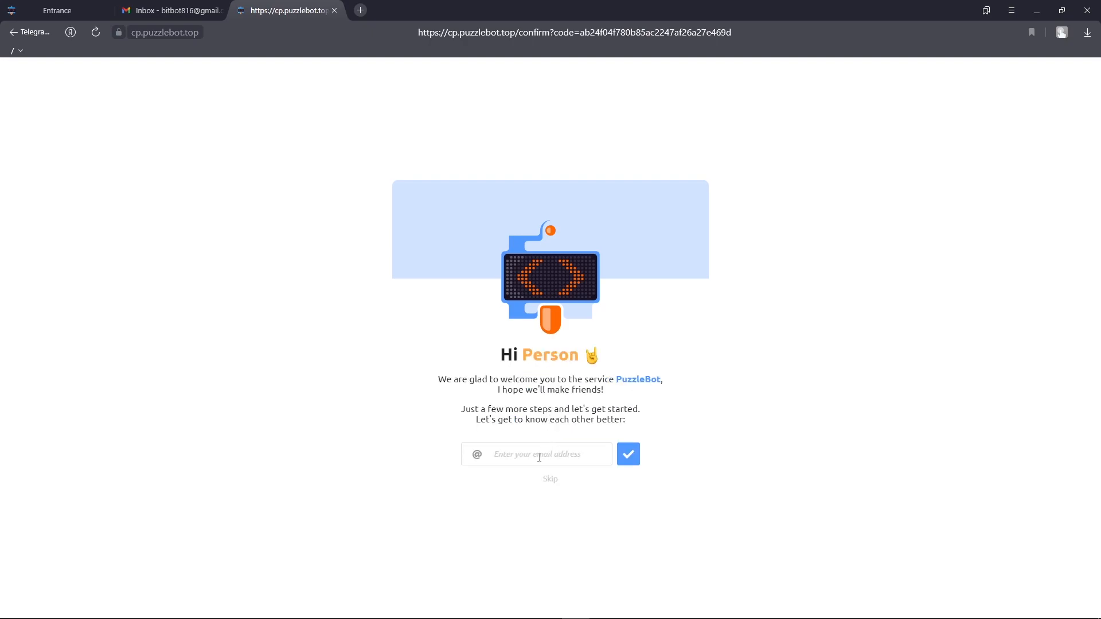
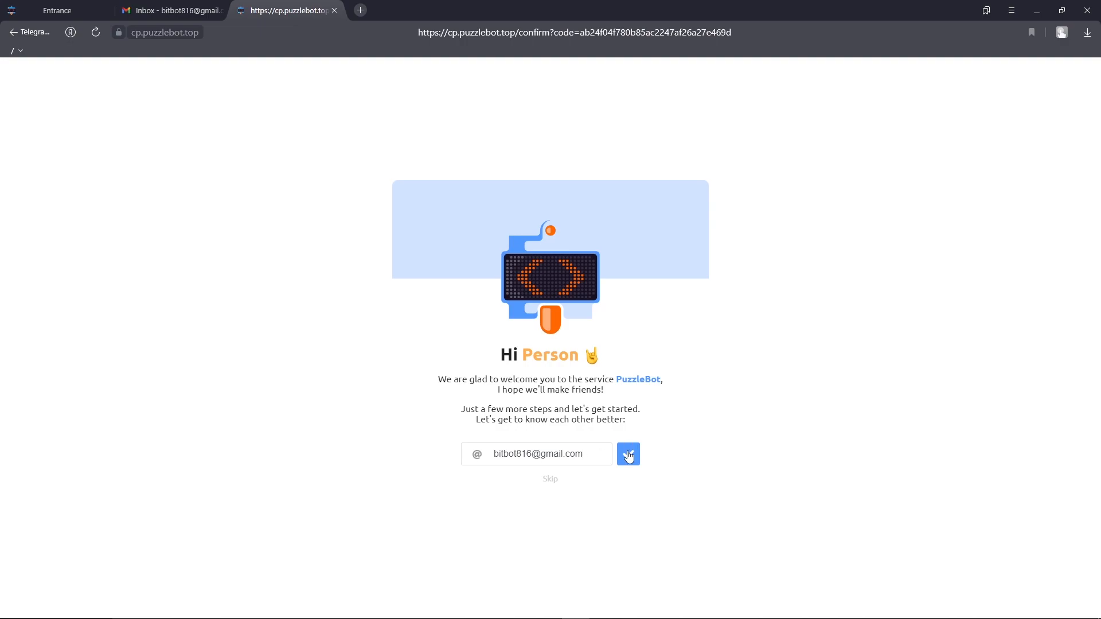
# Enter the account email on the welcome page and continue into the personal account.
pyautogui.click(628, 455)
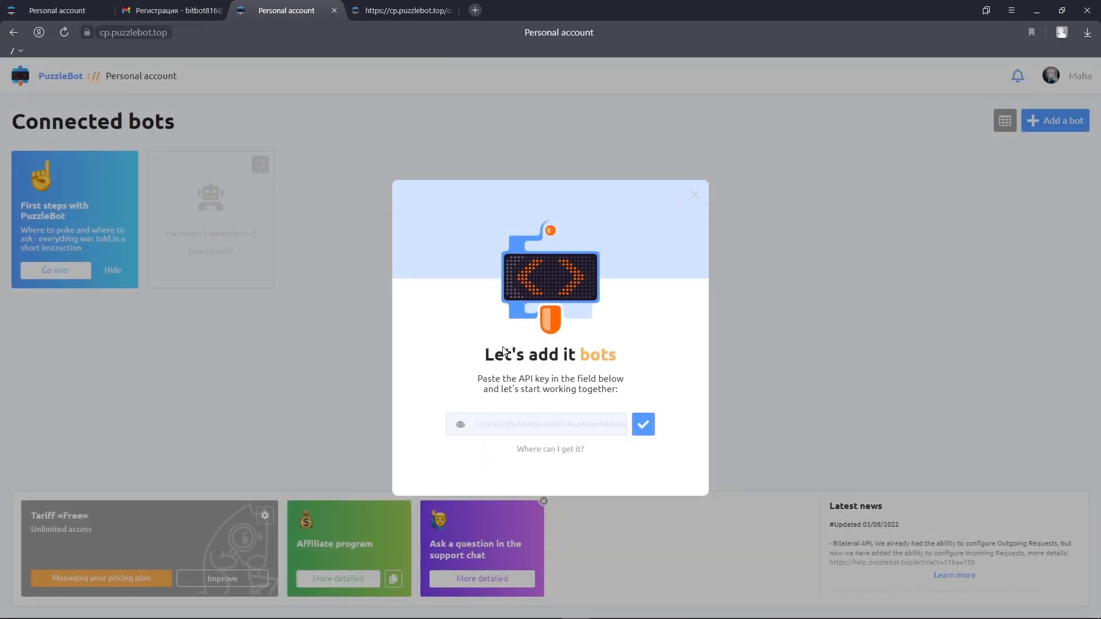
# Paste mrbot's BotFather API token into the key field and connect the bot.
pyautogui.click(537, 425)
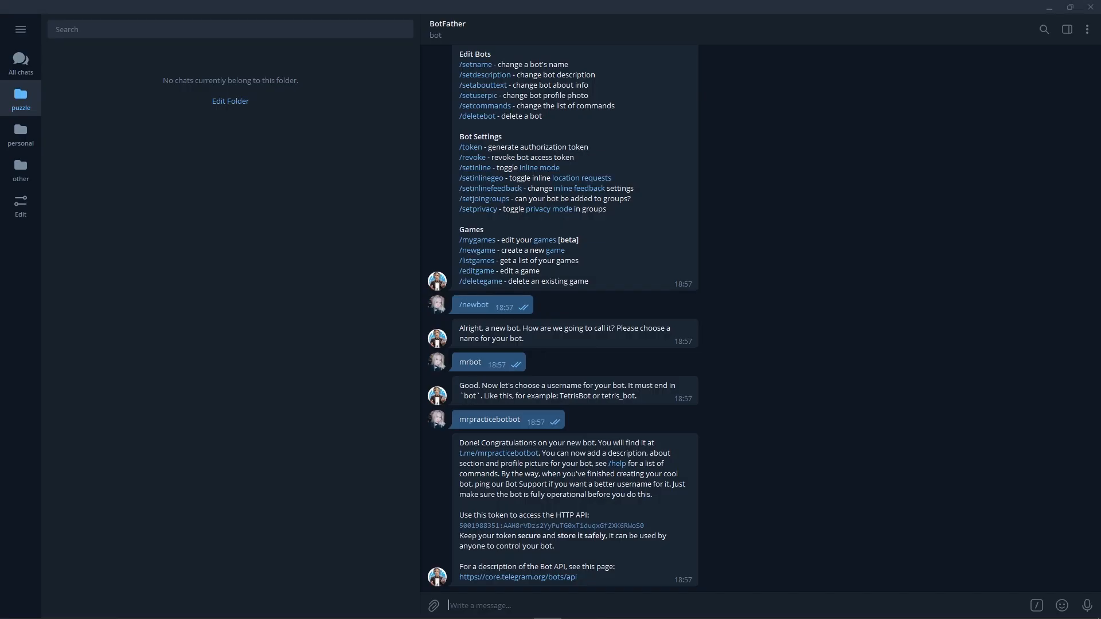
pyautogui.moveTo(659, 533)
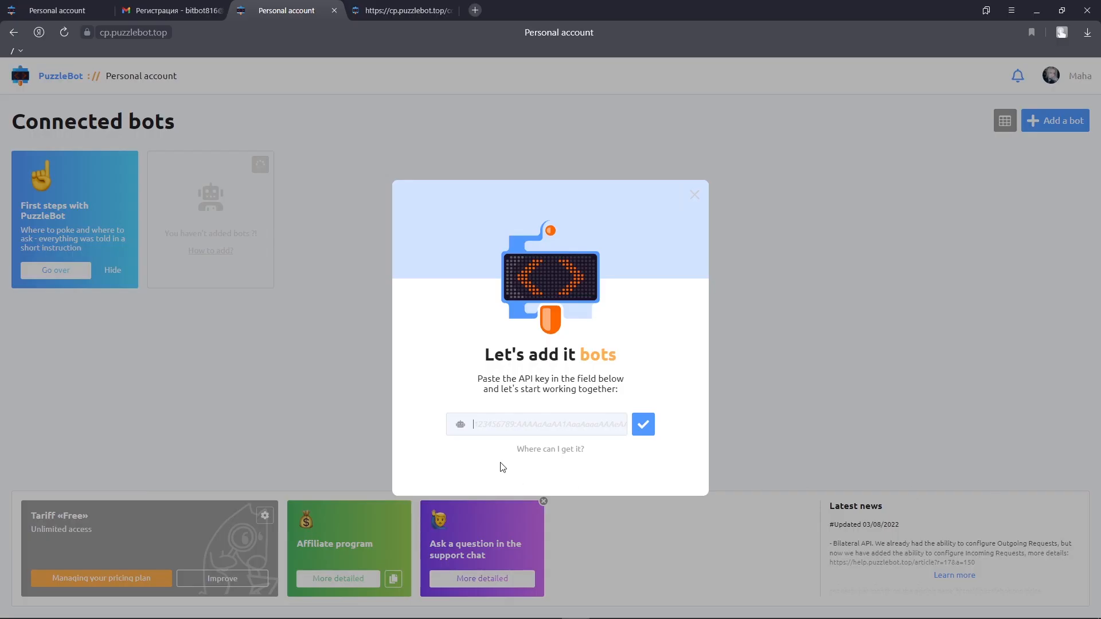
pyautogui.click(643, 424)
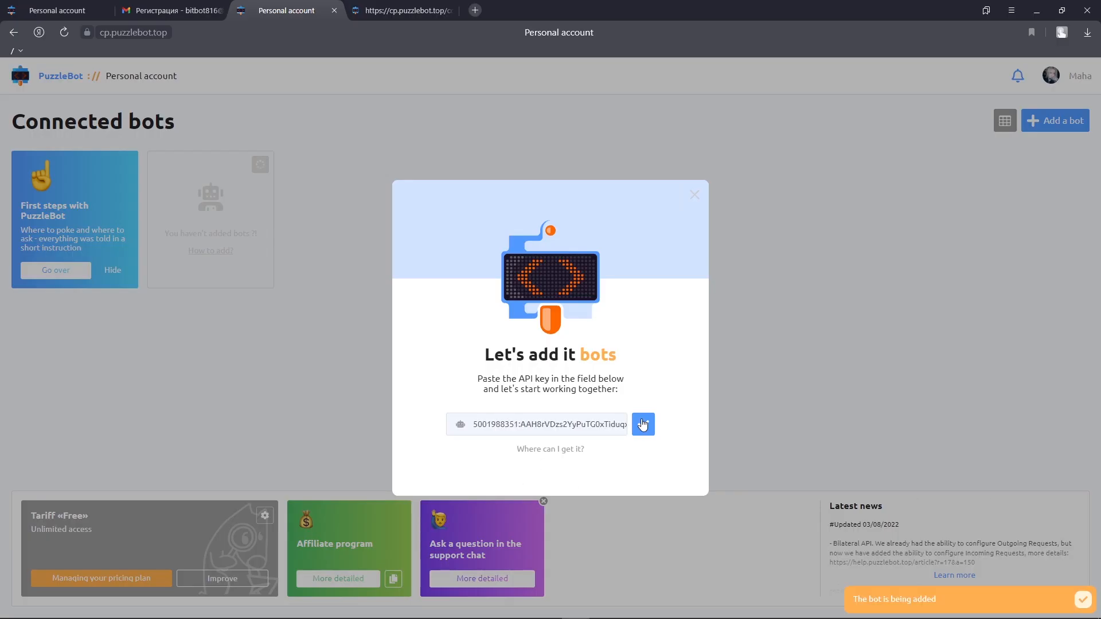
pyautogui.click(642, 425)
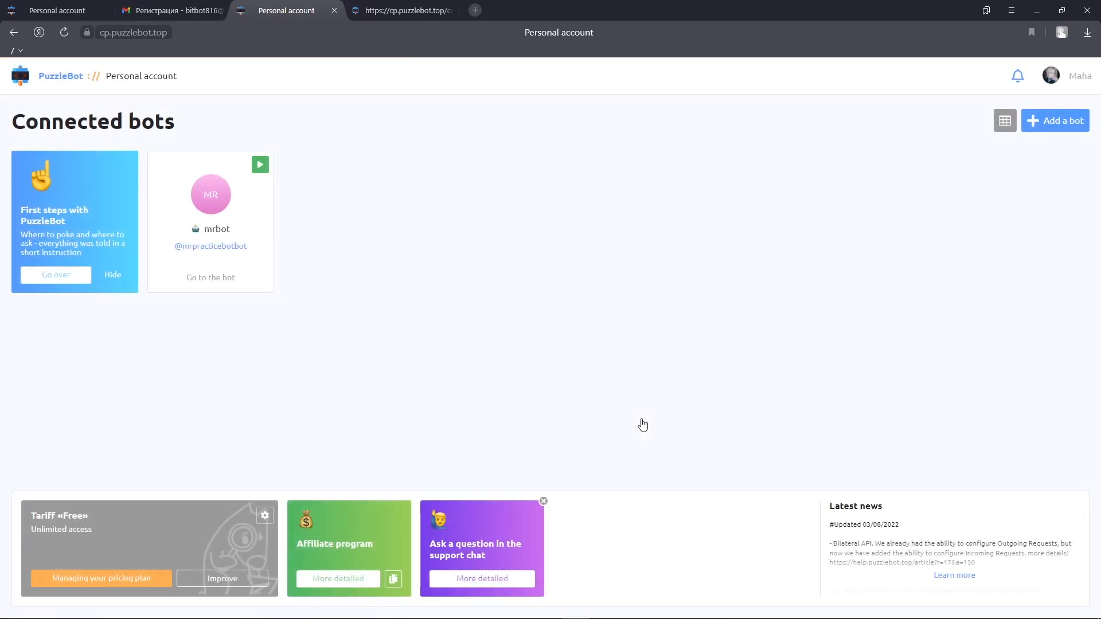
pyautogui.moveTo(300, 242)
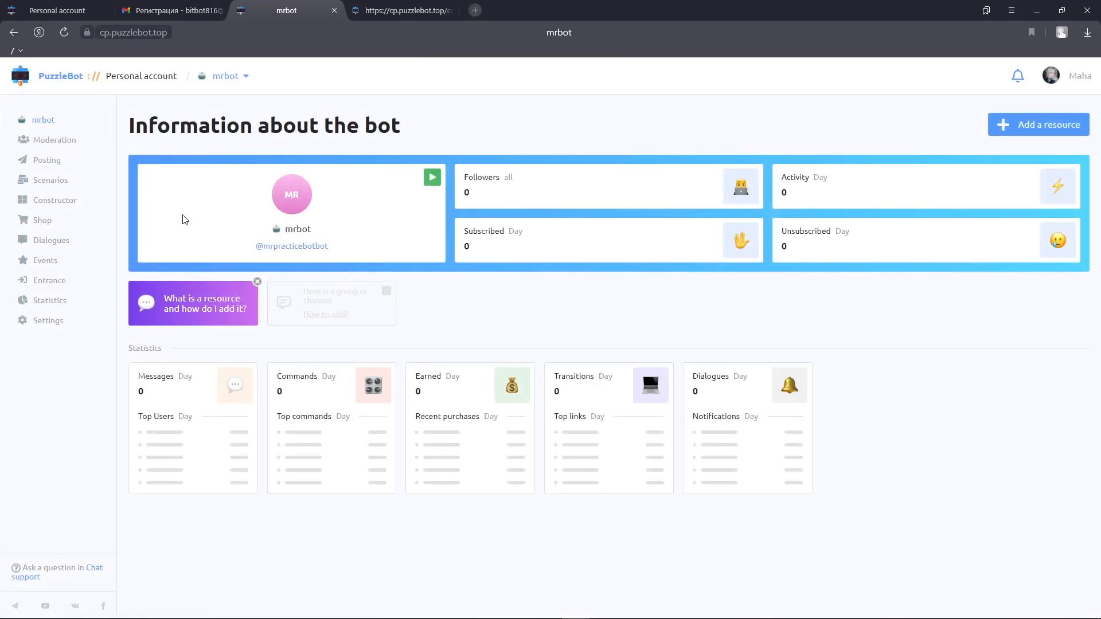
pyautogui.moveTo(54, 204)
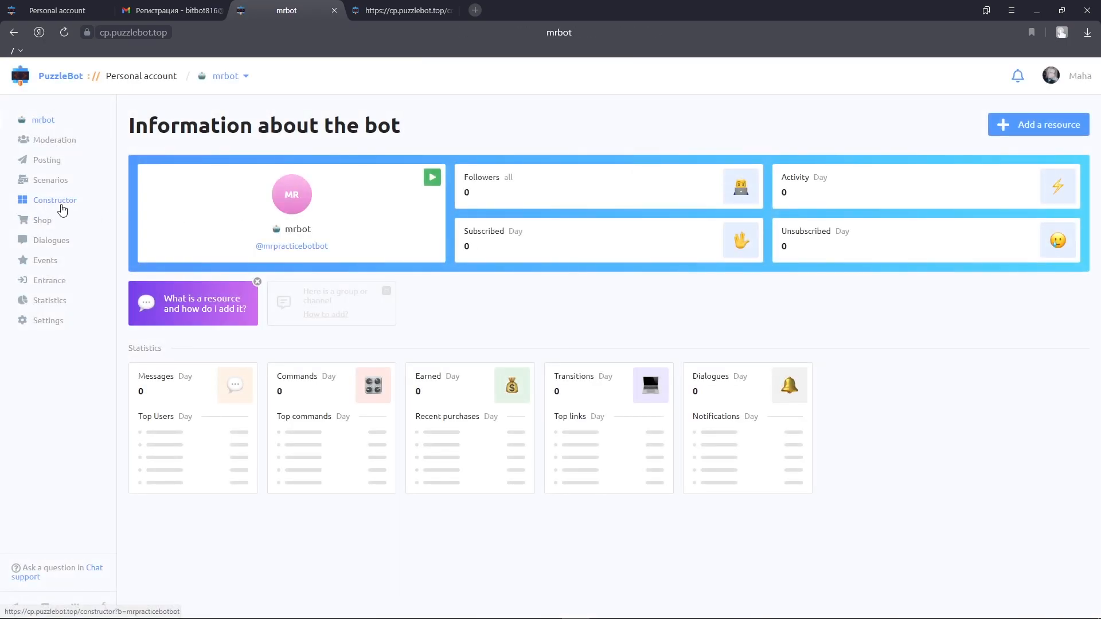
# Open the Constructor for mrbot showing its default /start block.
pyautogui.click(54, 199)
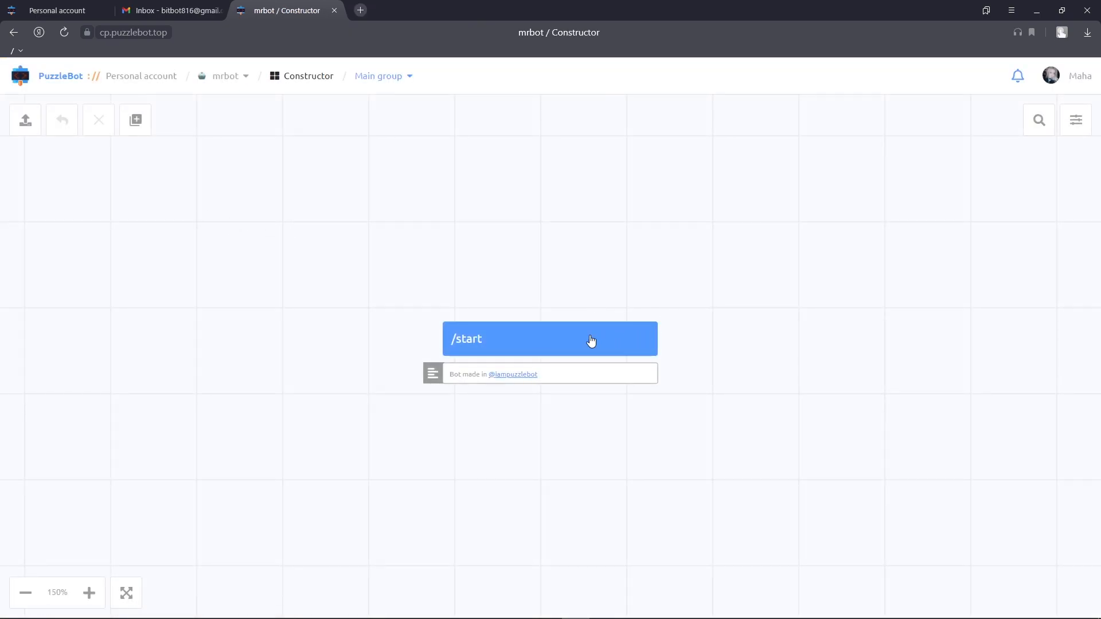
# Add a Text action to /start with the message 'Welcome text'.
pyautogui.click(550, 339)
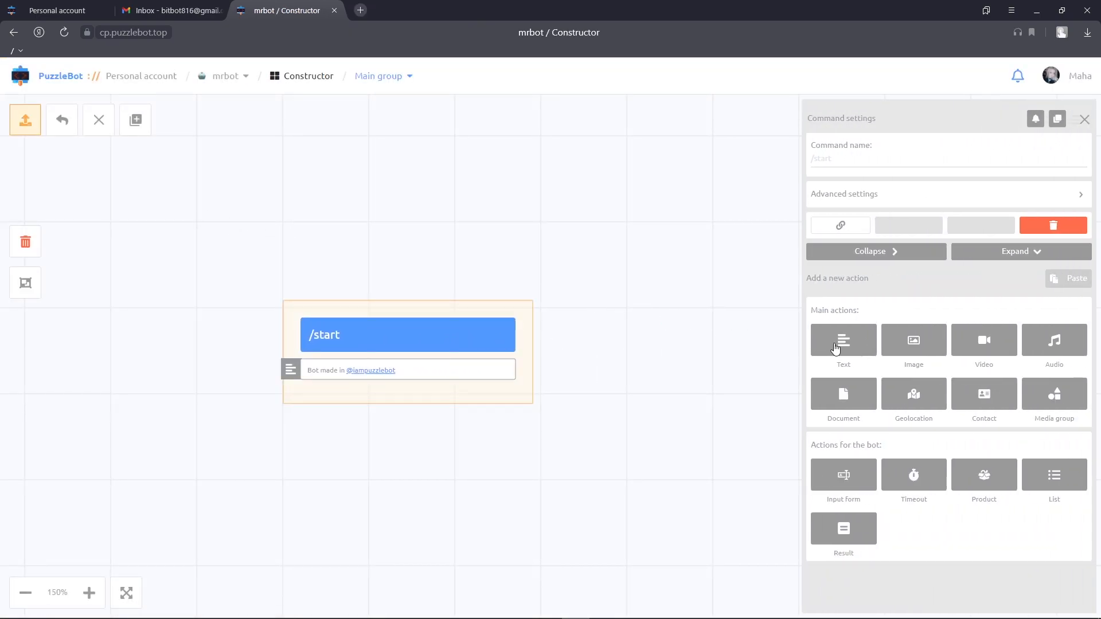
pyautogui.click(843, 340)
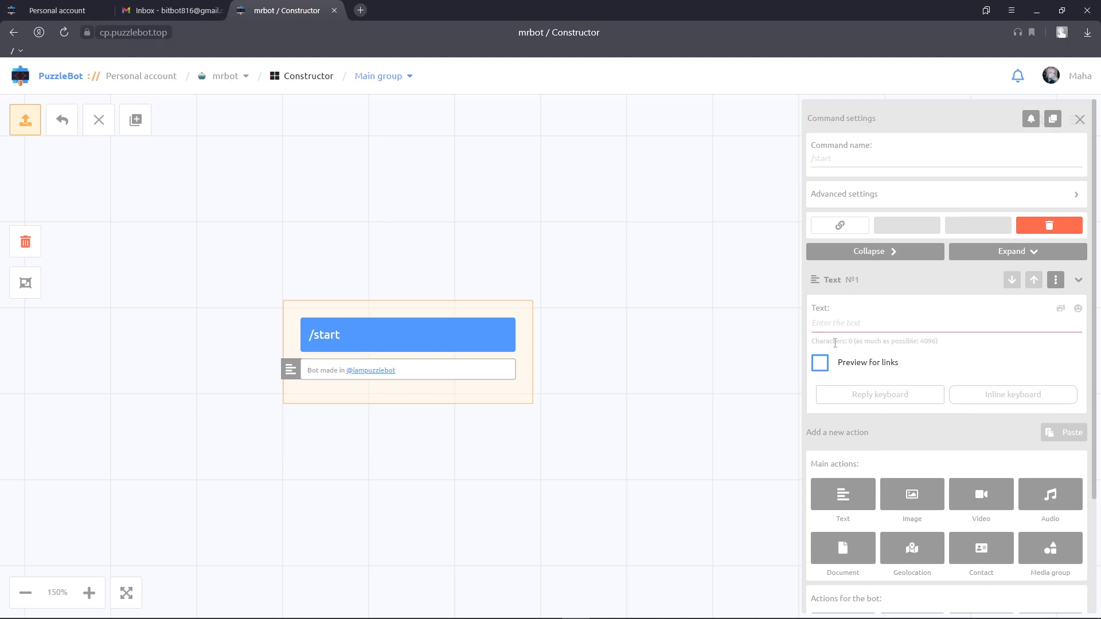
pyautogui.write('We')
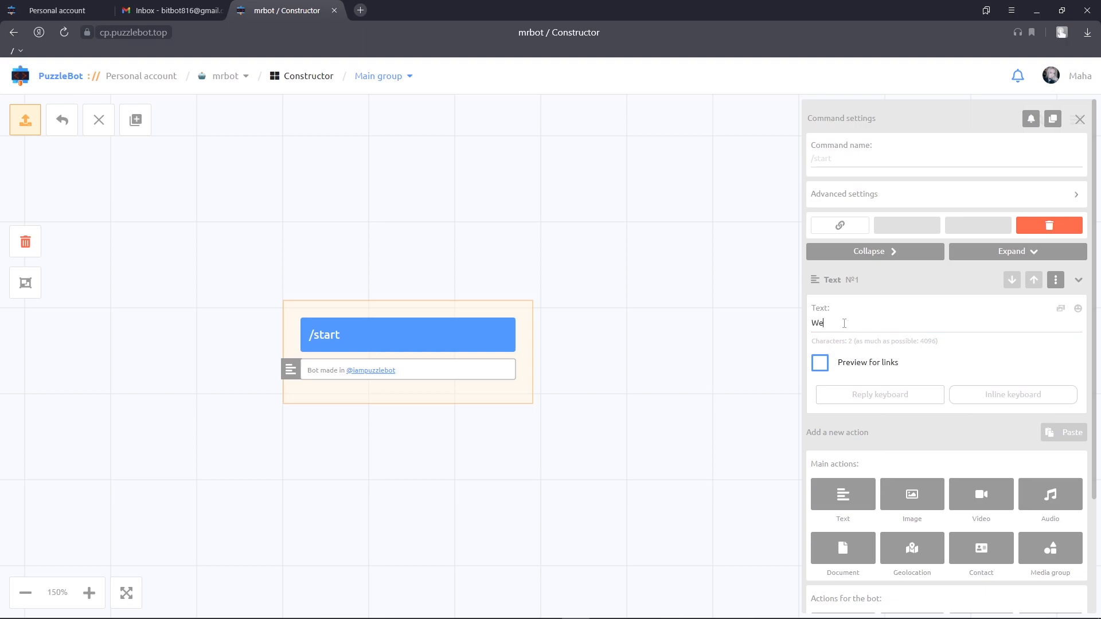
pyautogui.write('lcome te')
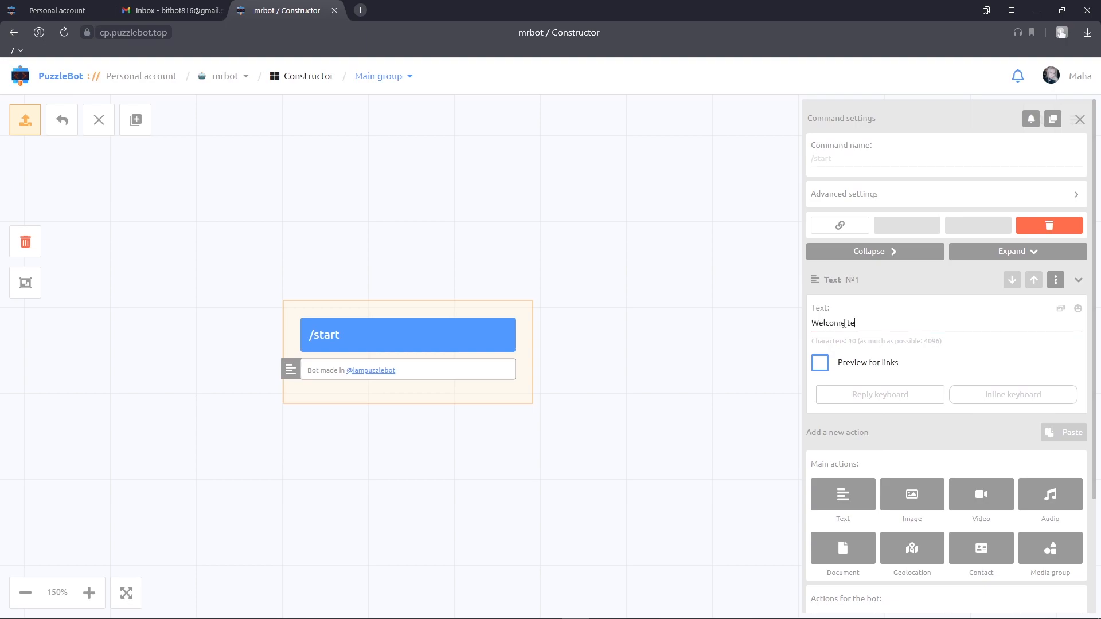
pyautogui.write('xt')
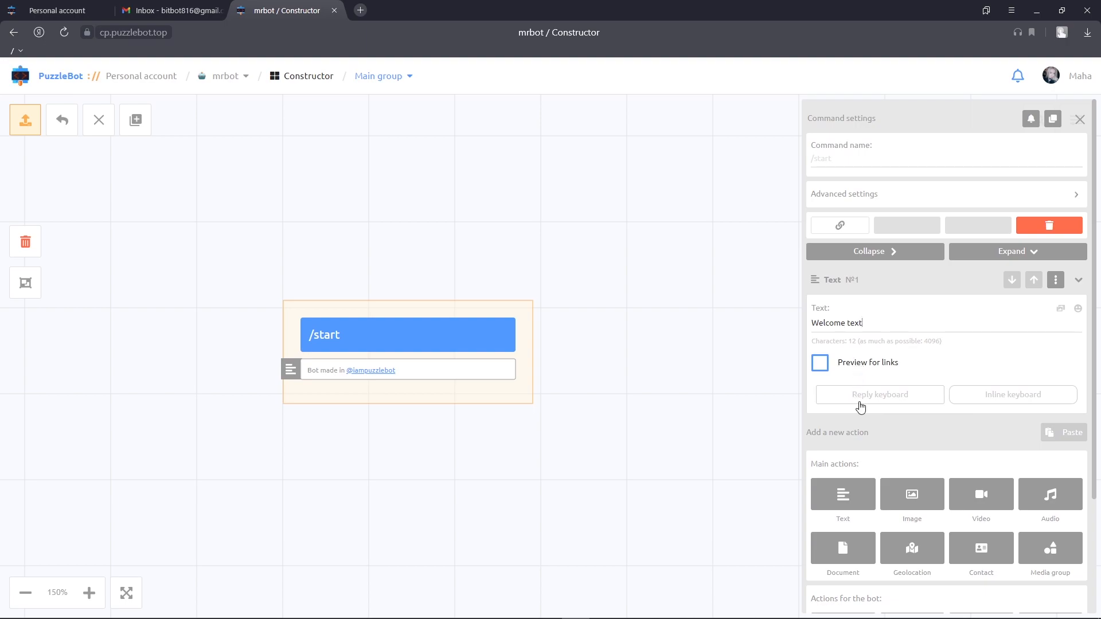
# Add a reply-keyboard button 'Cool!' jumping to a new 'Super cool' command and publish the changes.
pyautogui.click(880, 394)
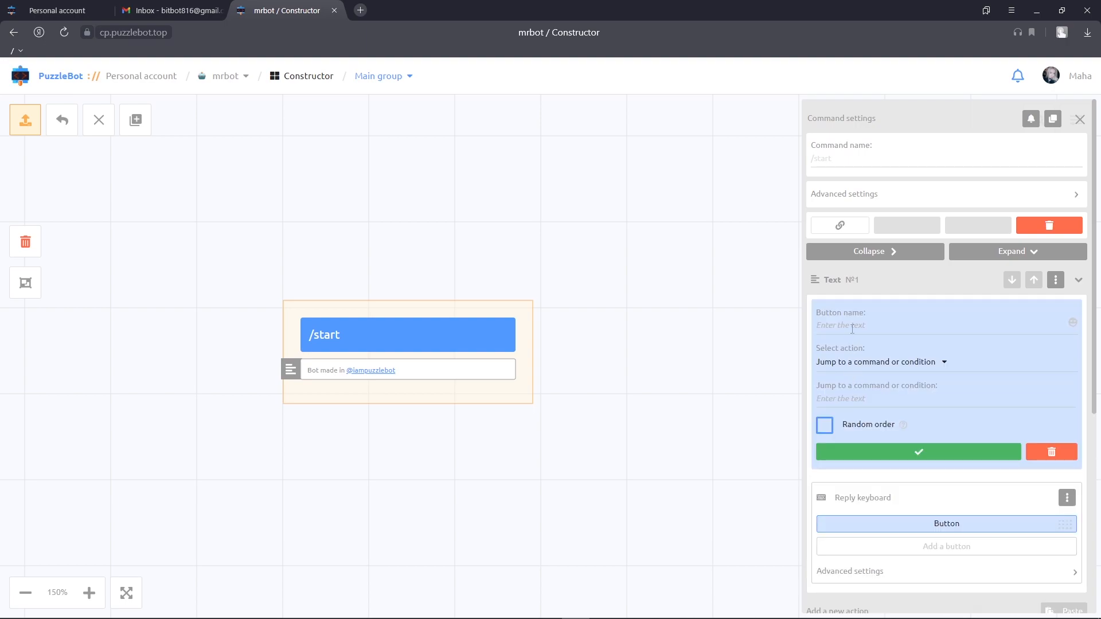
pyautogui.write('Cool')
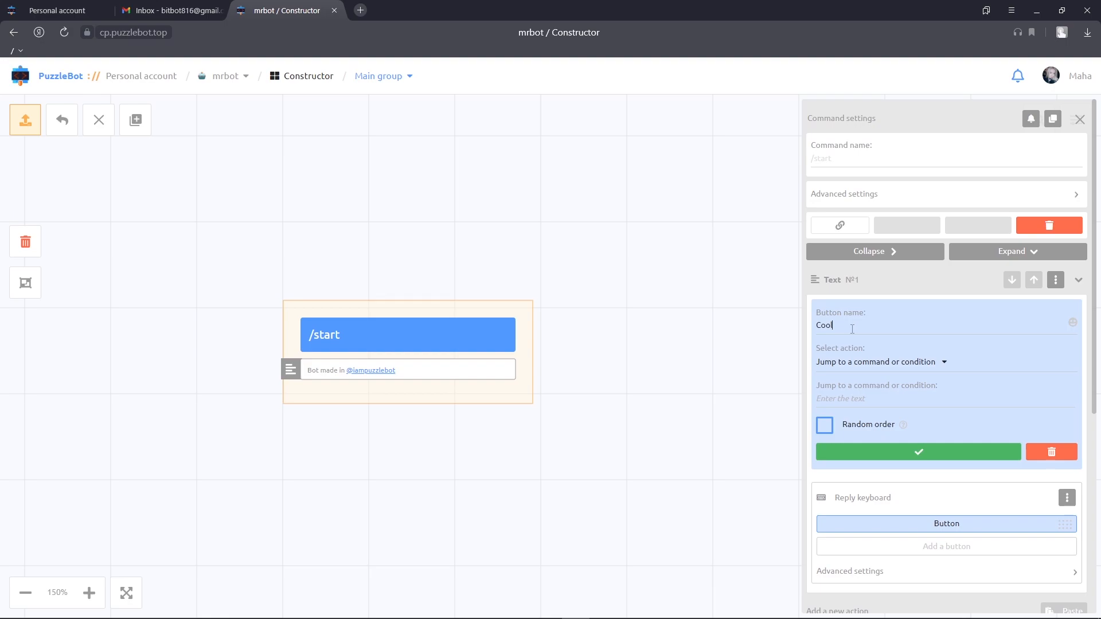
pyautogui.write('!')
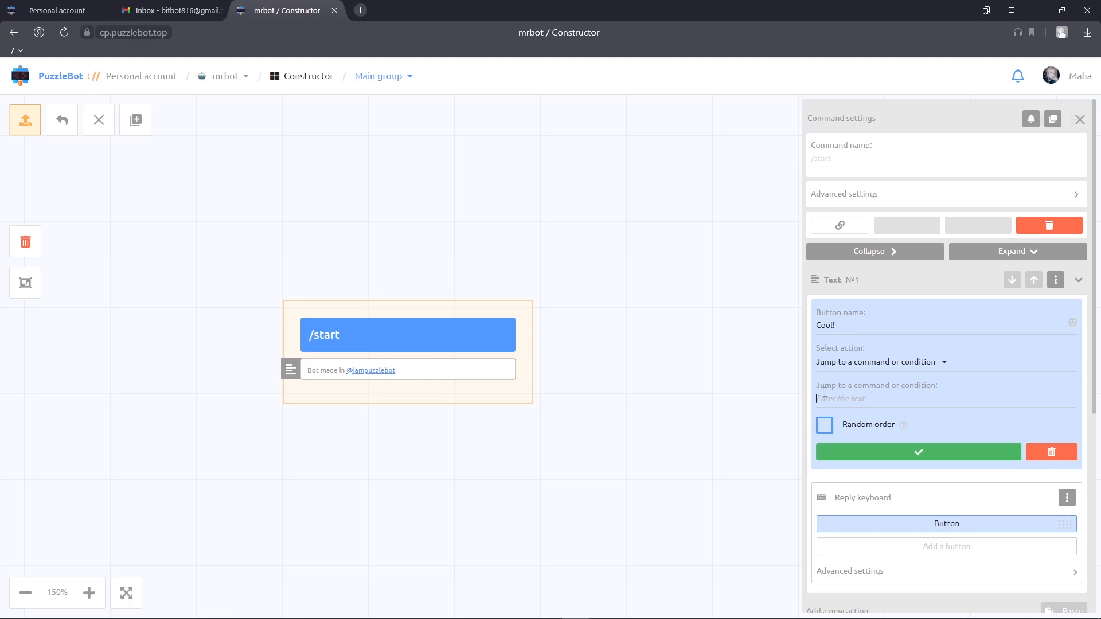
pyautogui.write('Su')
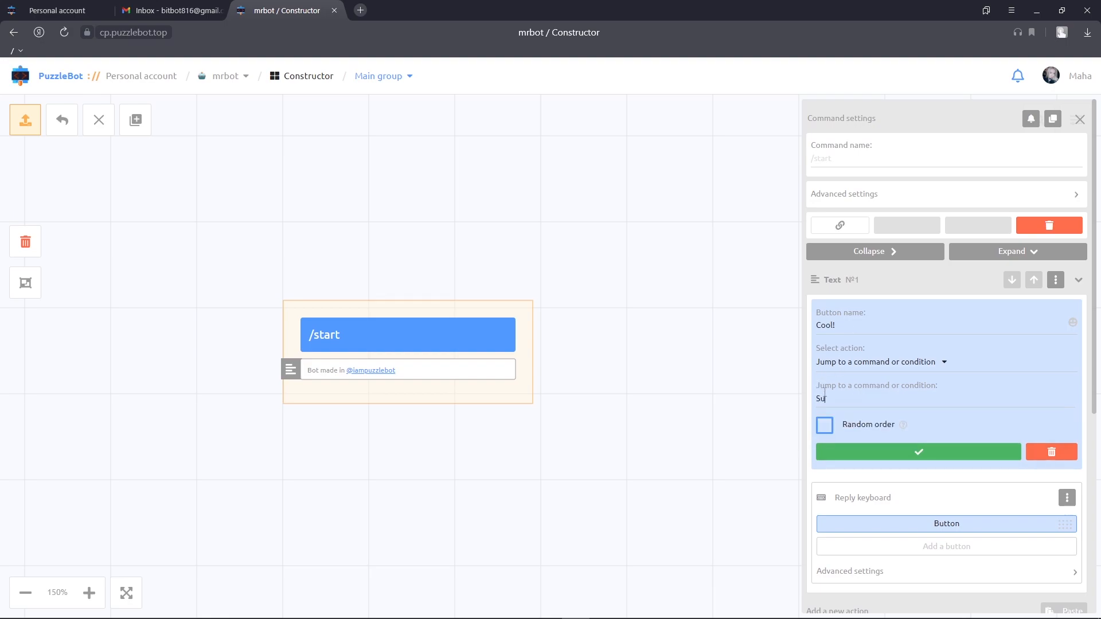
pyautogui.write('per cool')
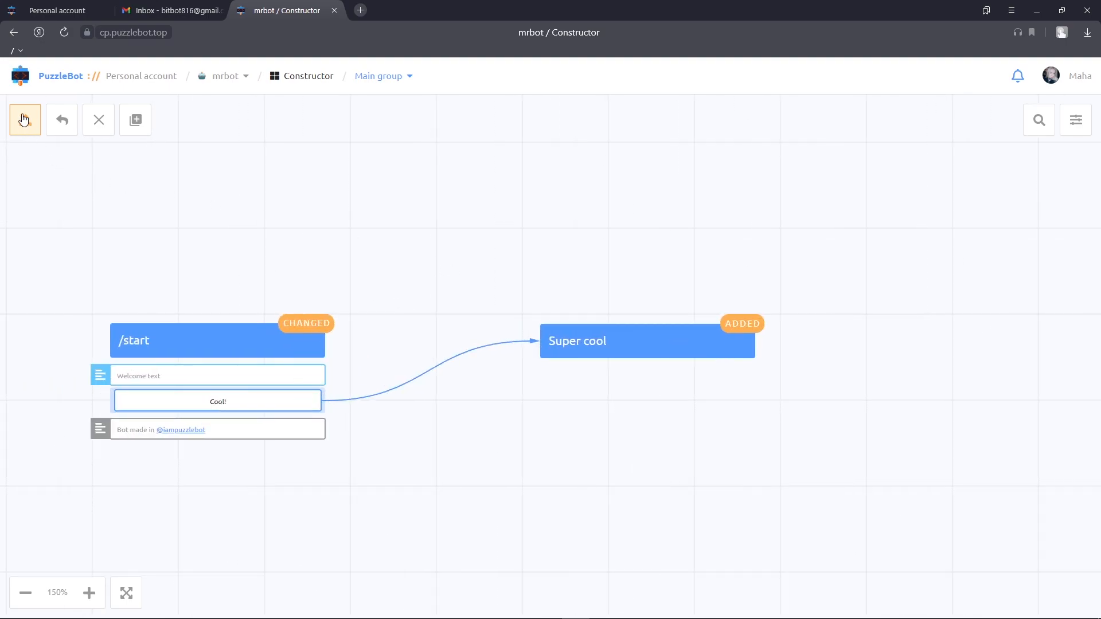
pyautogui.click(24, 119)
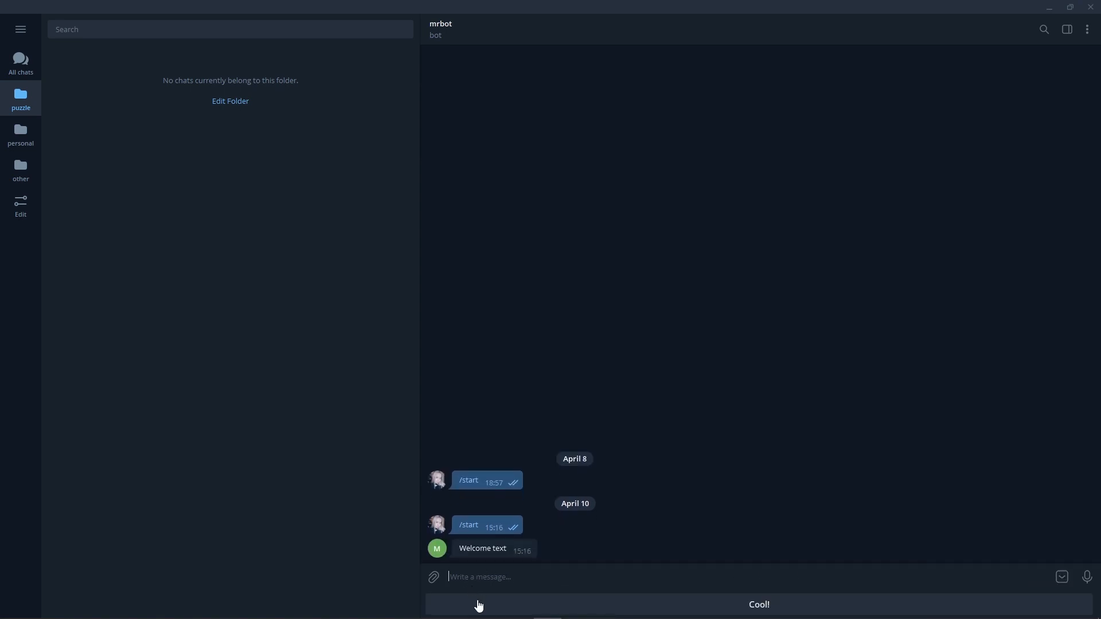
# Send the Cool! keyboard reply to mrbot after /start returned 'Welcome text'.
pyautogui.click(758, 605)
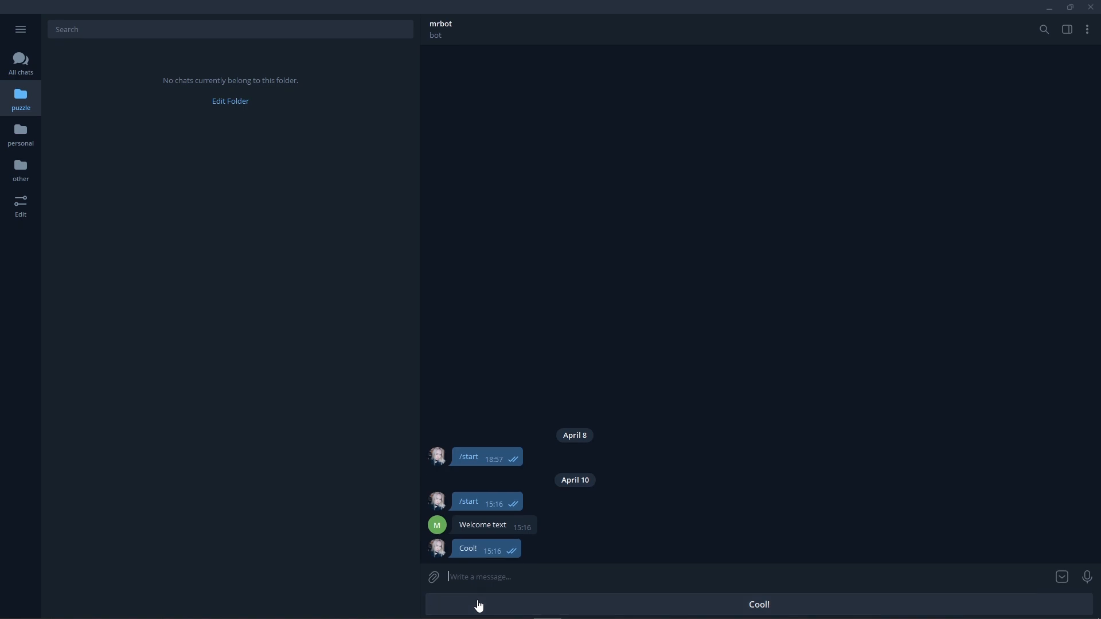